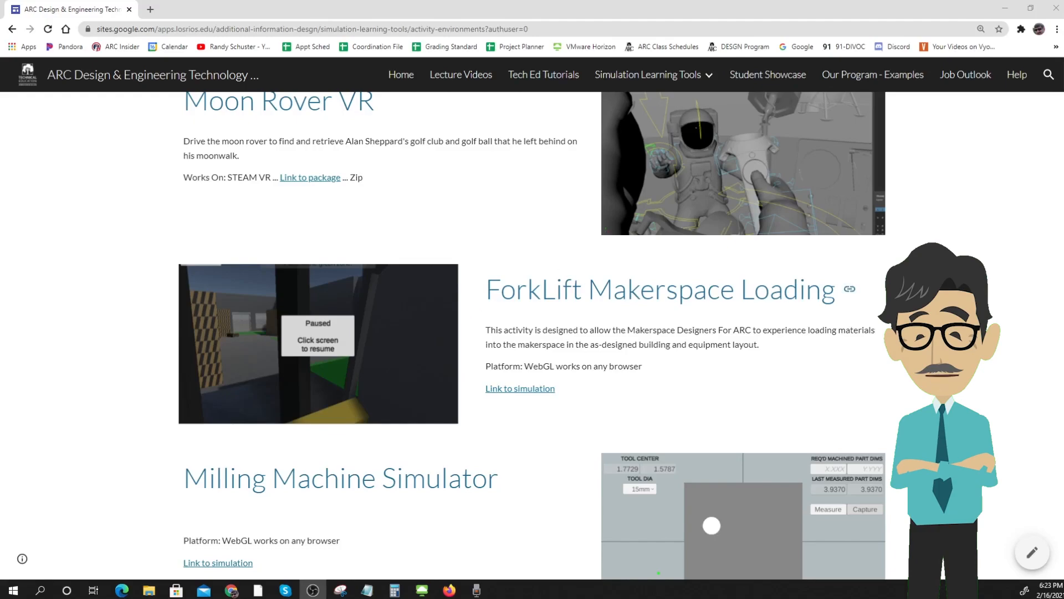
- From the ForkLift Makerspace Loading page, launch the forklift simulation in a new tab
{"action": "double_click", "coordinate": [529, 290]}
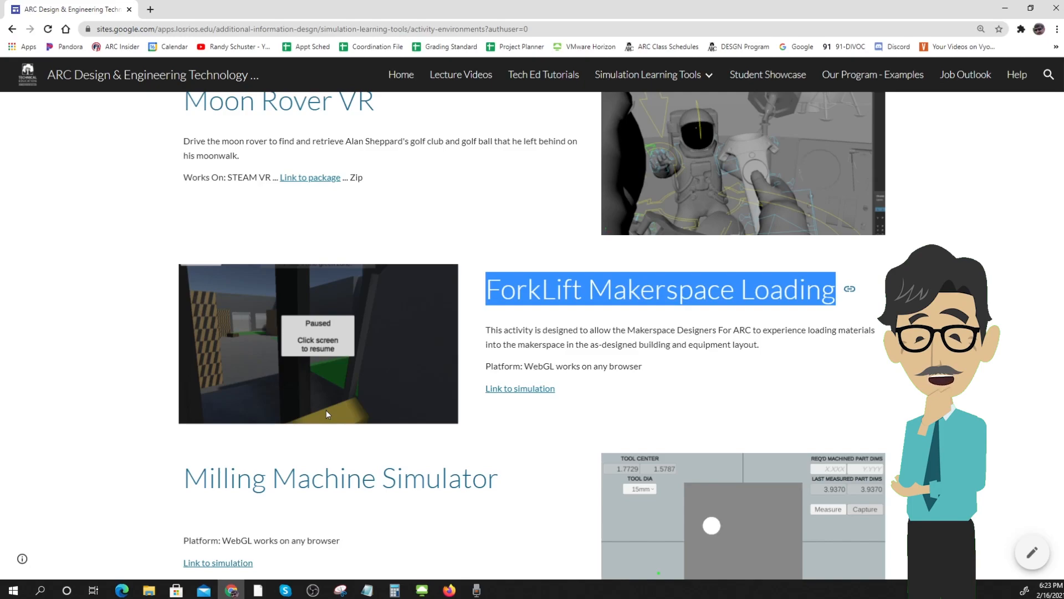
{"action": "mouse_move", "coordinate": [516, 401]}
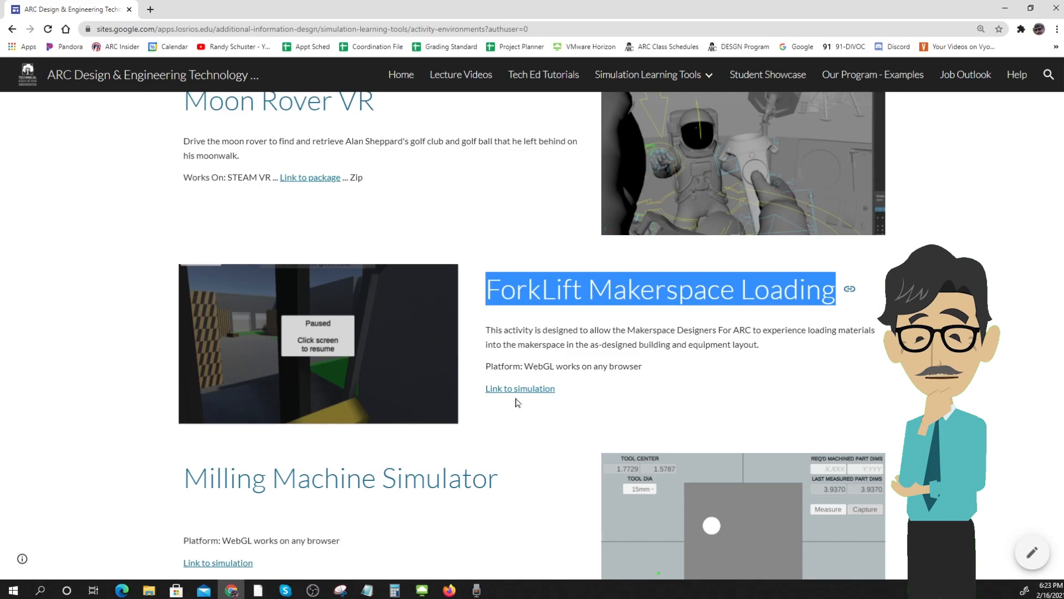
{"action": "left_click", "coordinate": [519, 388]}
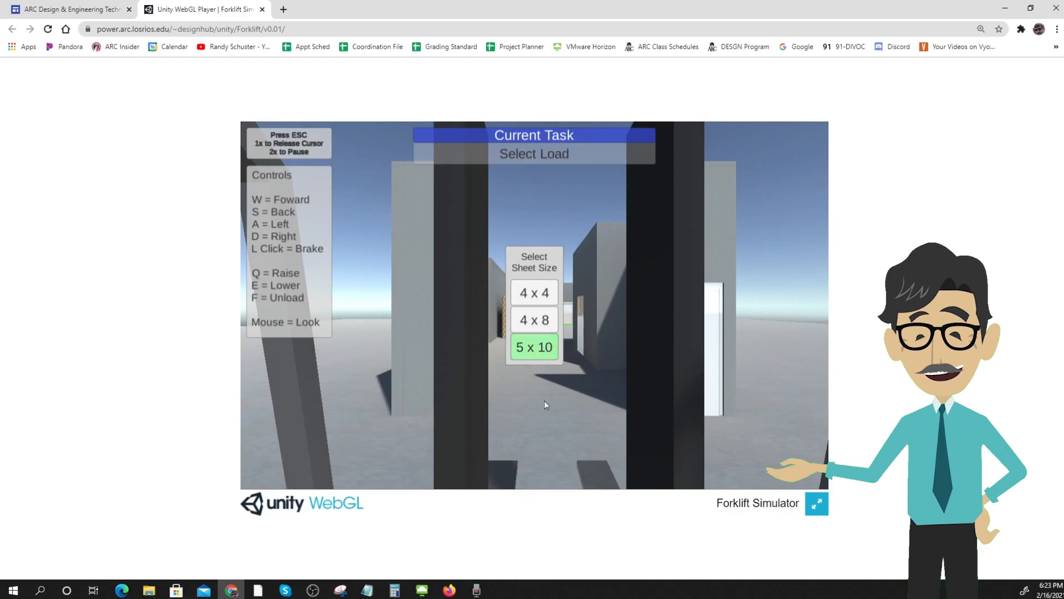
- In the Unity game, select the 4 x 4 sheet size and confirm it to start the green-zone task
{"action": "left_click", "coordinate": [533, 292]}
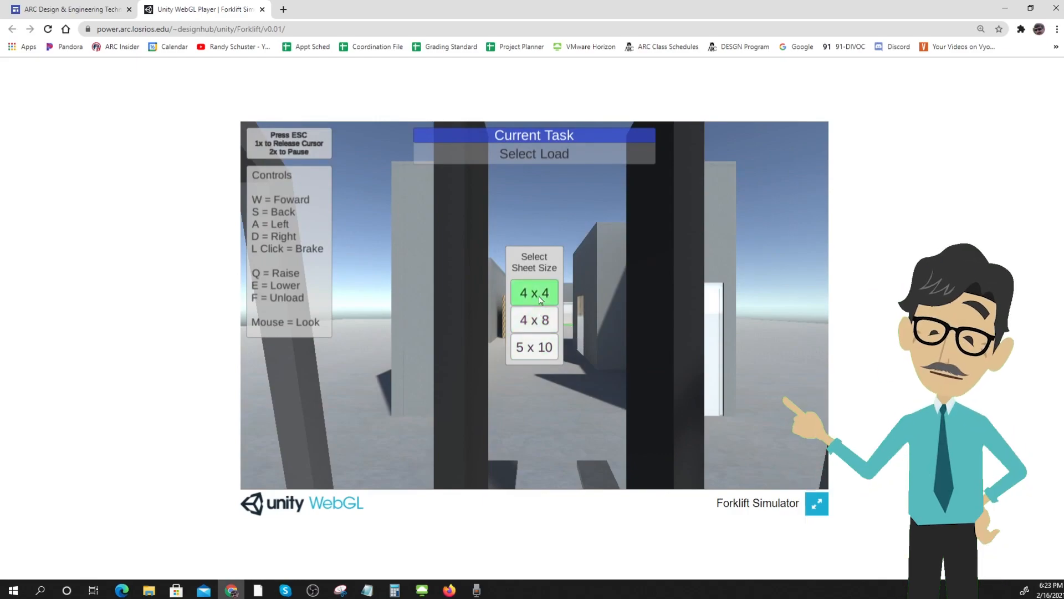
{"action": "left_click", "coordinate": [533, 347]}
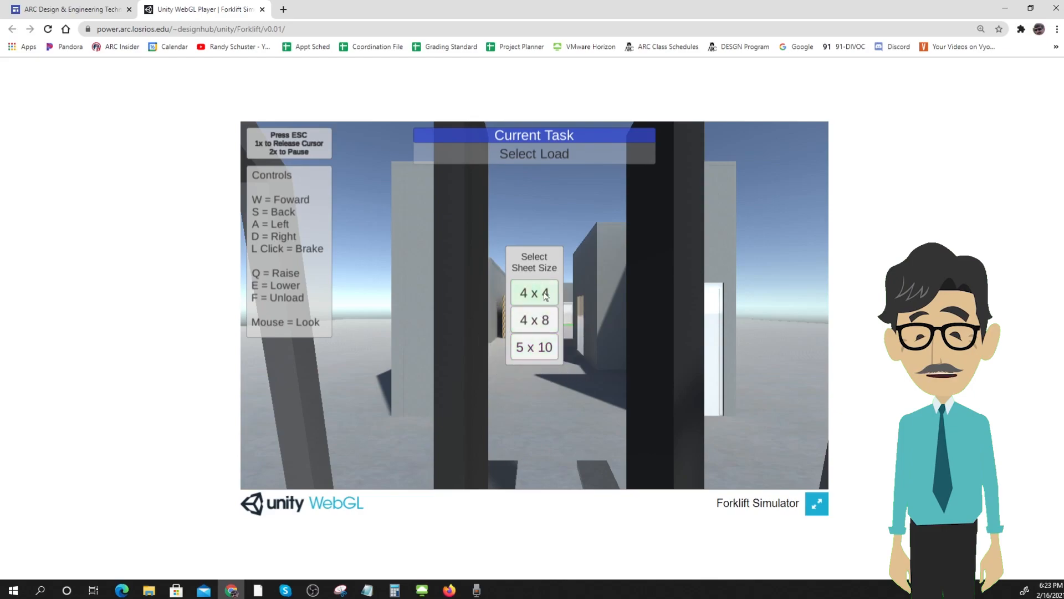
{"action": "left_click", "coordinate": [534, 291]}
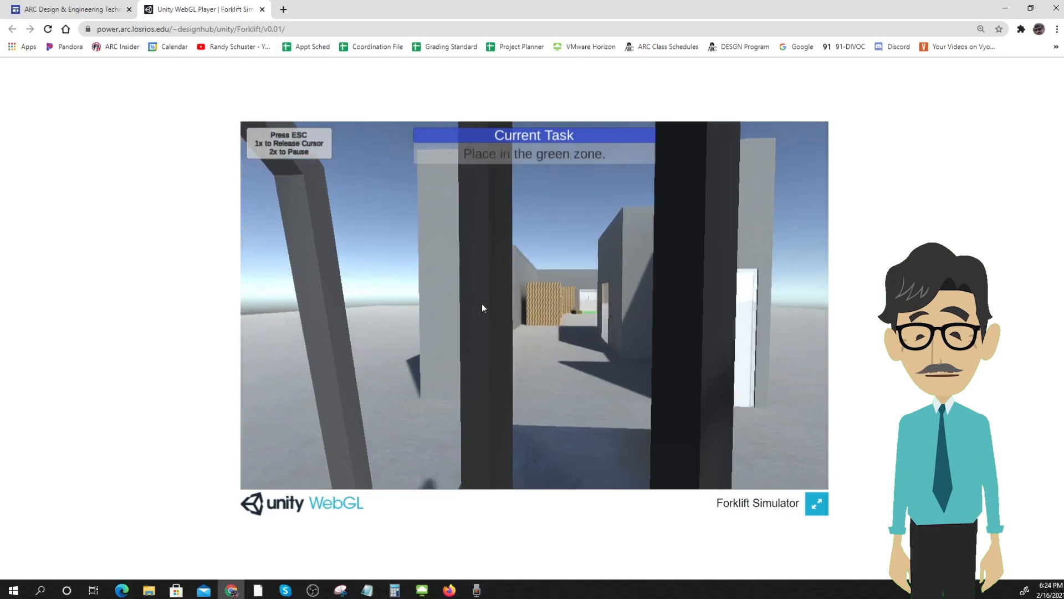